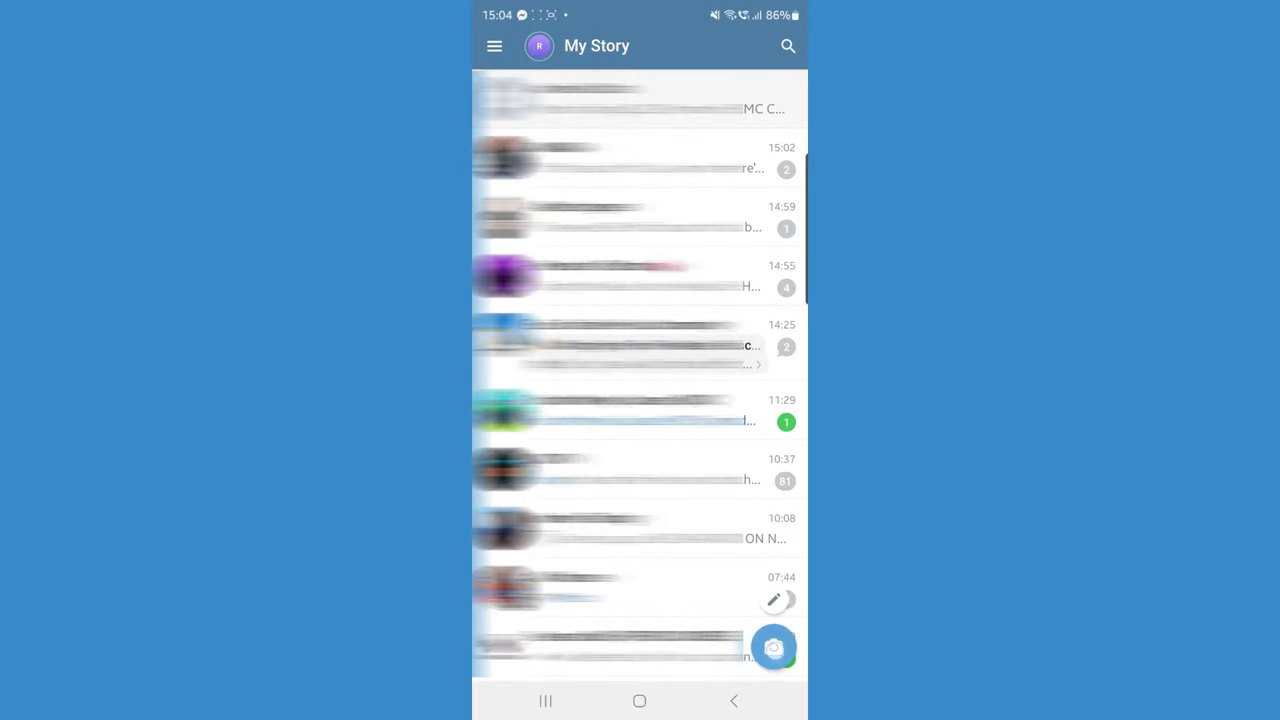
Step: Start a new story from the chat list using a photo of the video-thumbnail screen
click(773, 647)
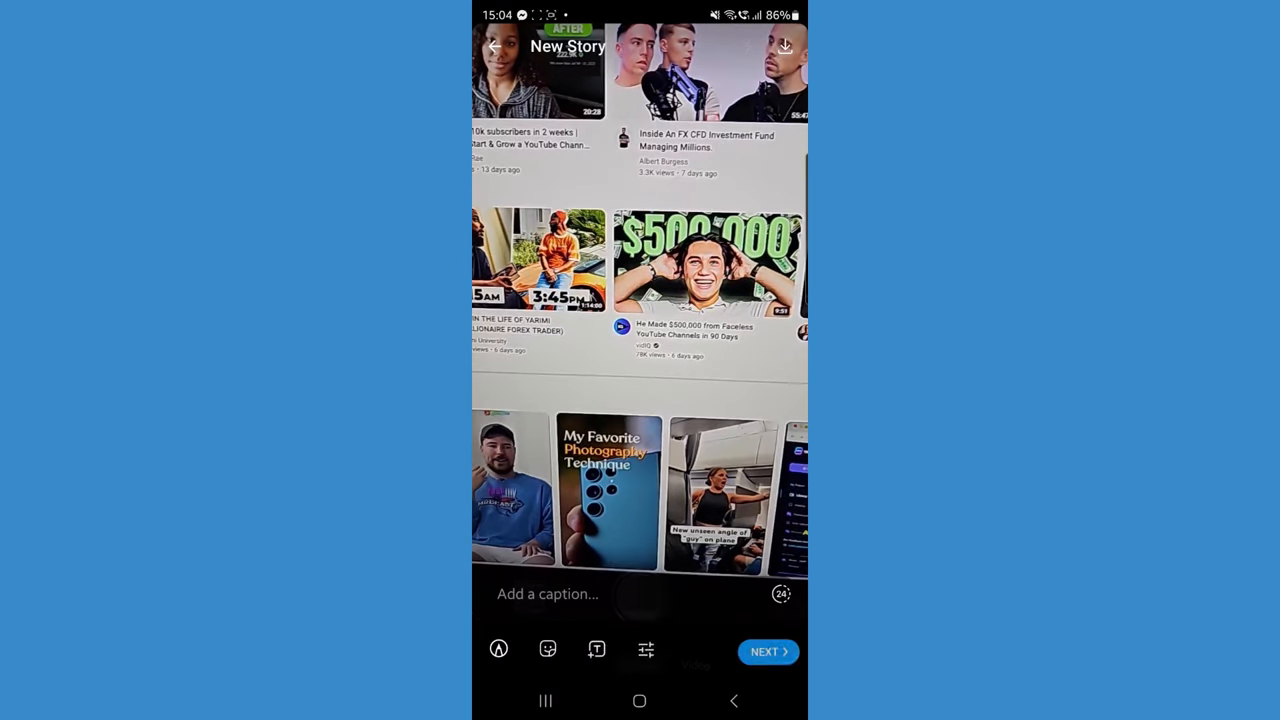
Step: Proceed to the Share story sheet and switch off Allow Screenshots, keeping Everyone selected
click(767, 651)
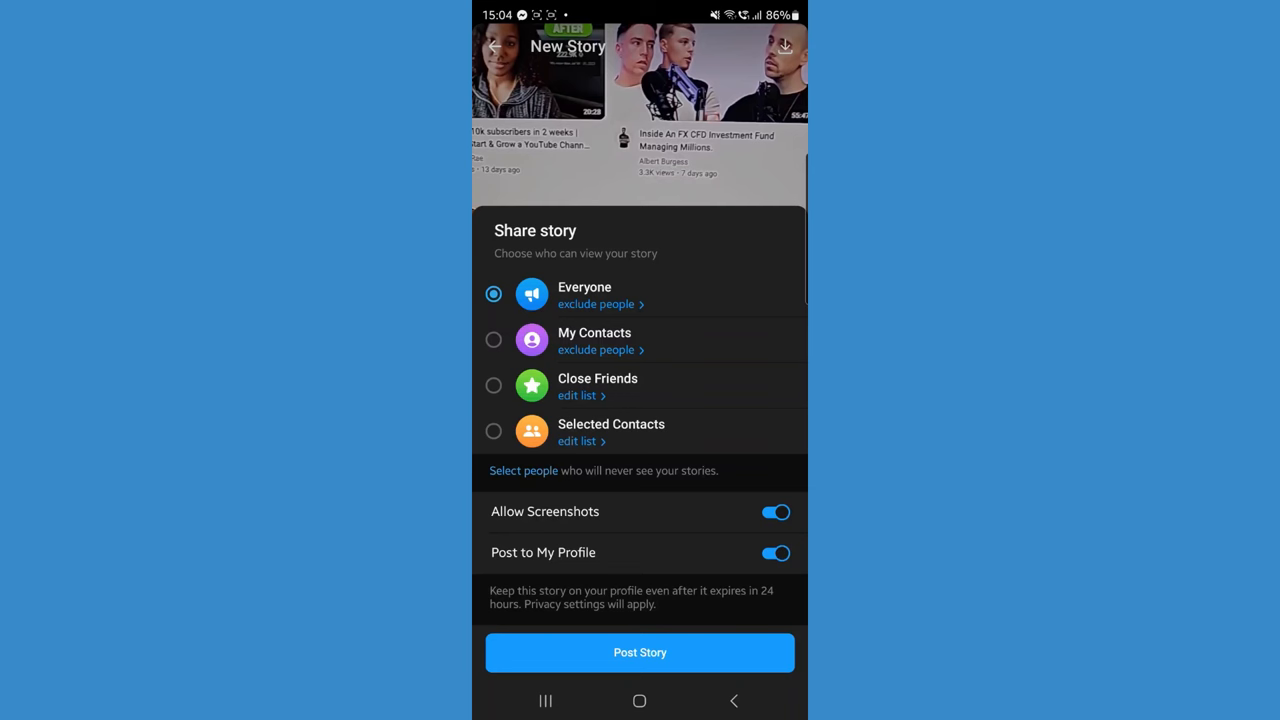
click(776, 511)
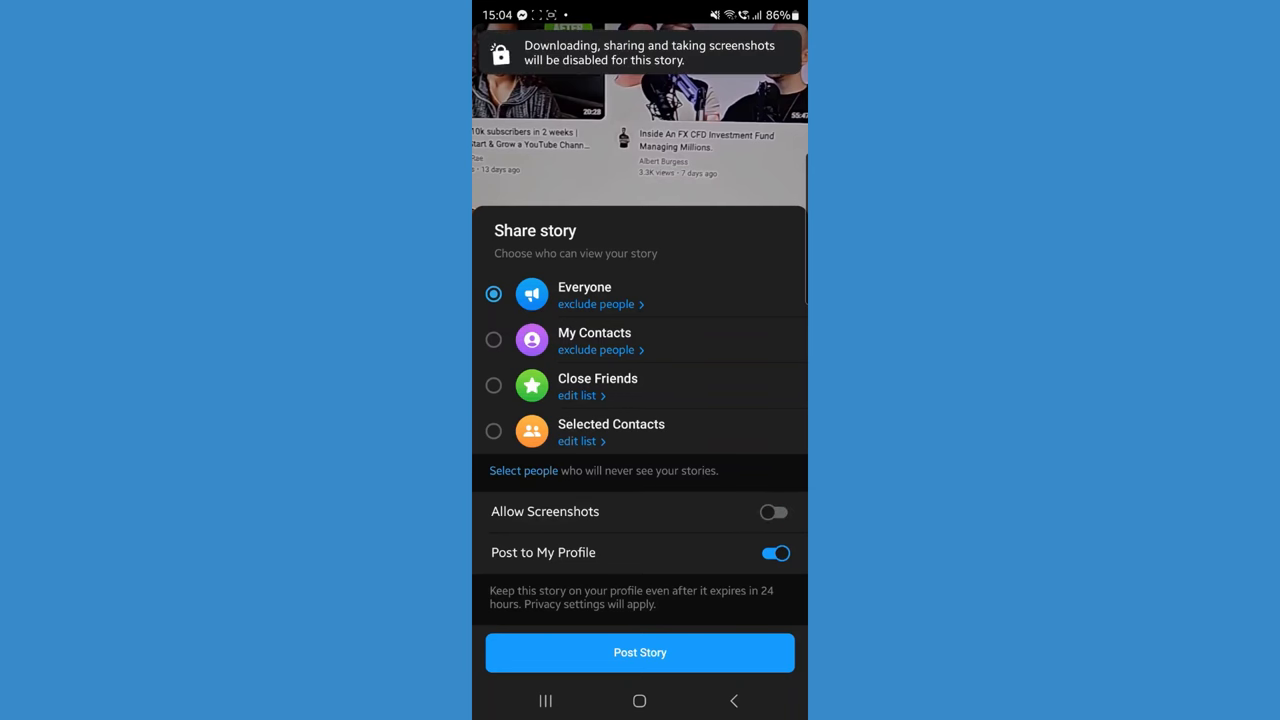